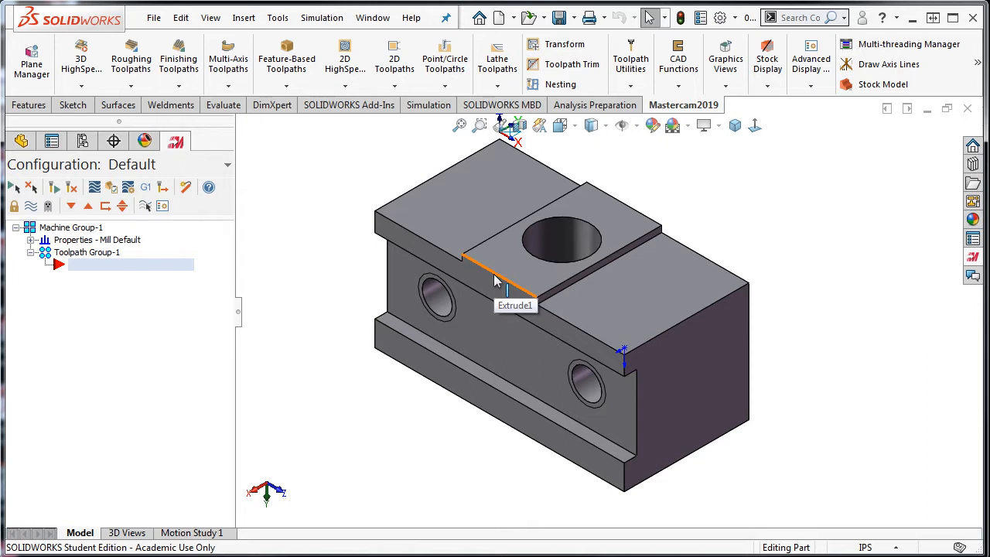
pyautogui.moveTo(366, 261)
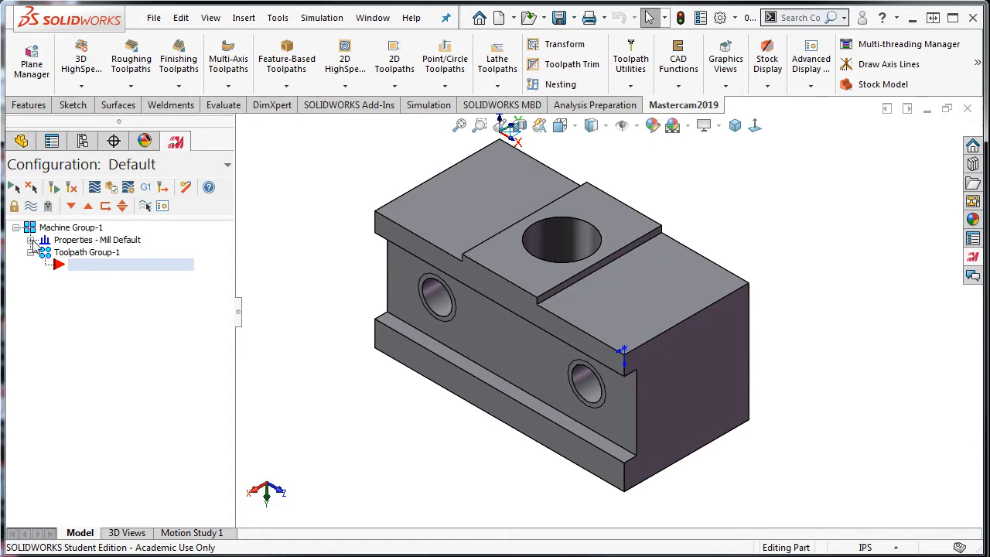
# Expand Properties - Mill Default to list Files, Tool settings and Stock setup.
pyautogui.click(34, 240)
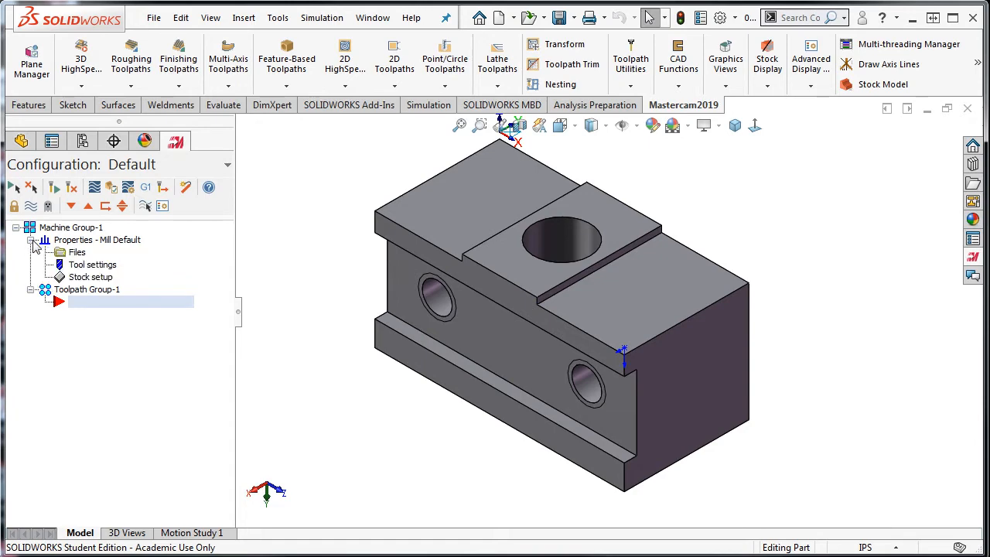
# In the machine group's Tool settings, set the default program number to 1.
pyautogui.doubleClick(93, 263)
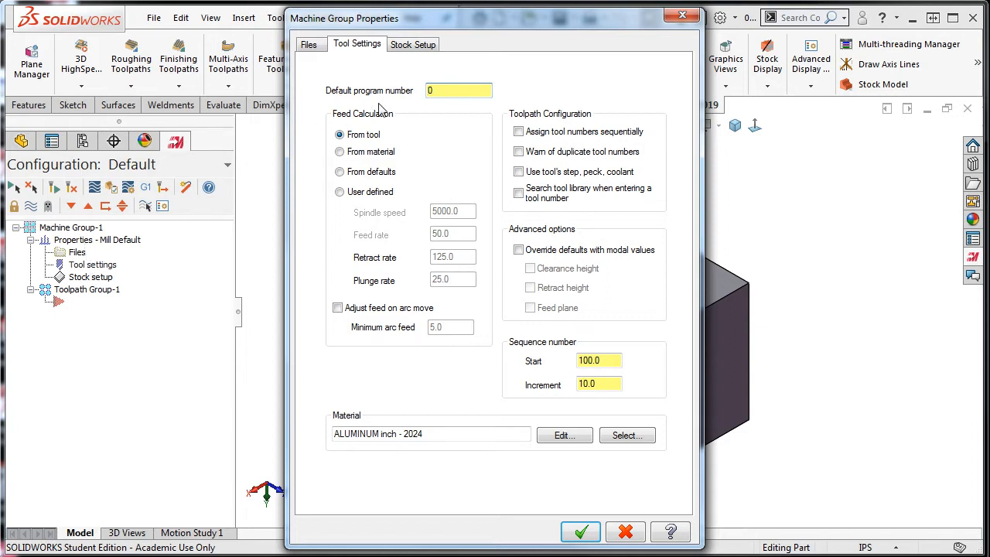
pyautogui.click(458, 90)
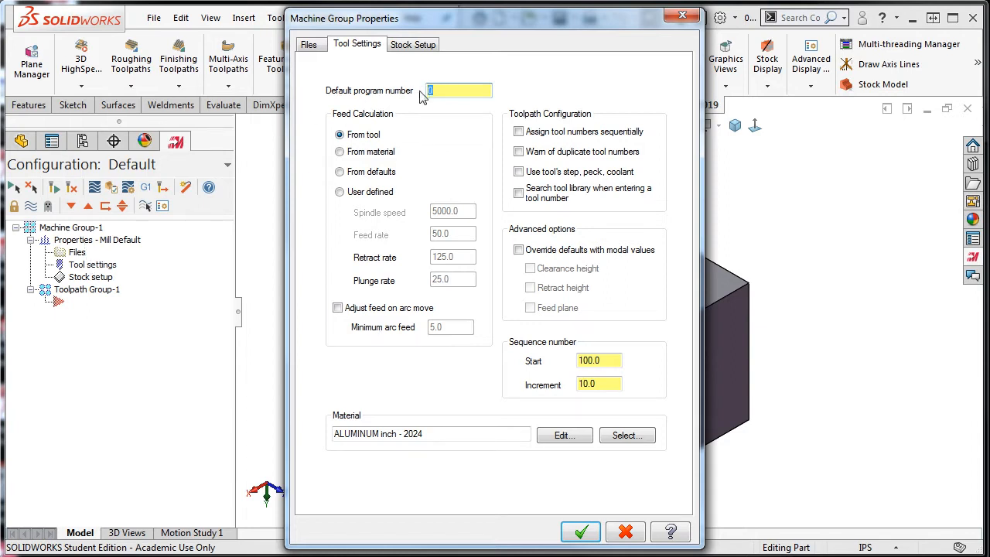
pyautogui.write('1')
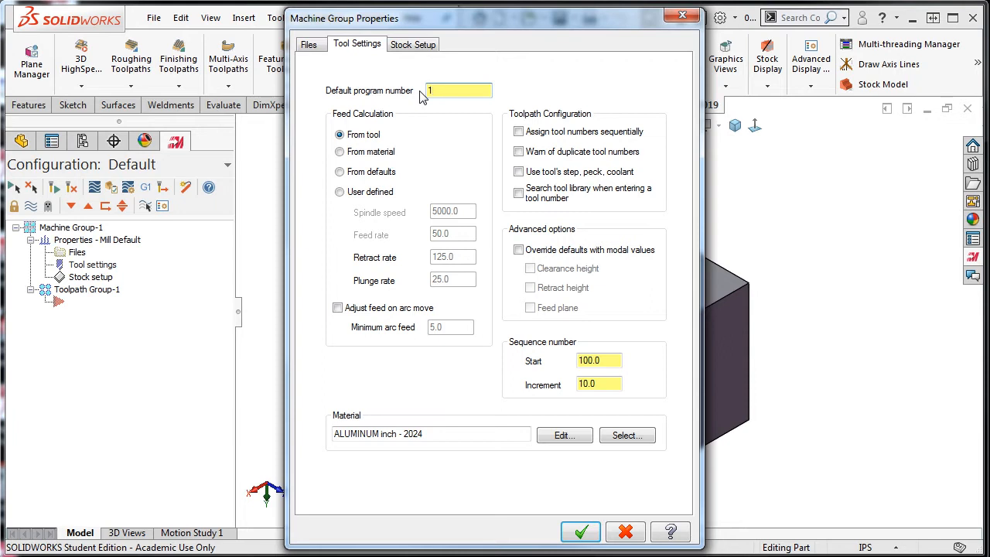
pyautogui.moveTo(548, 121)
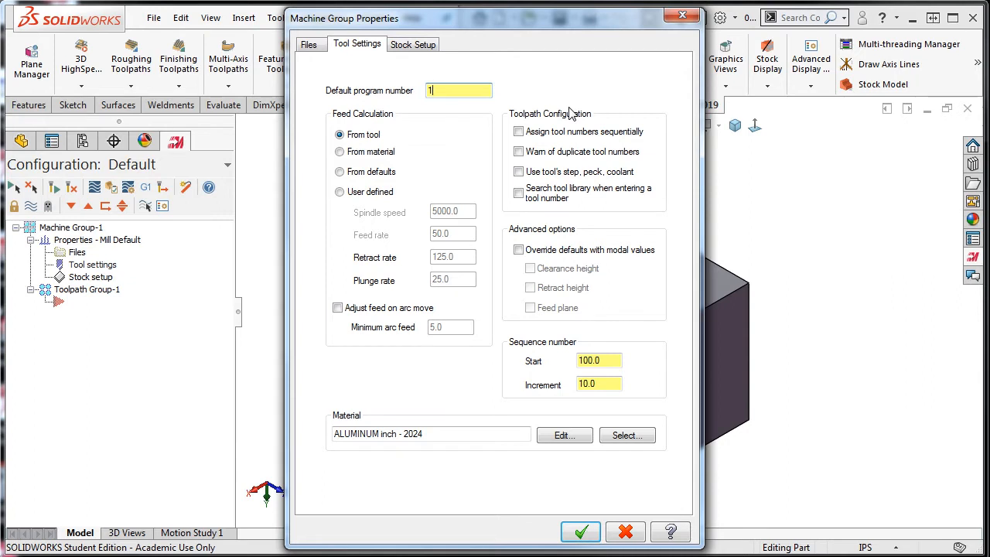
# Enable sequential tool numbering and duplicate tool number warnings in Toolpath Configuration.
pyautogui.click(519, 132)
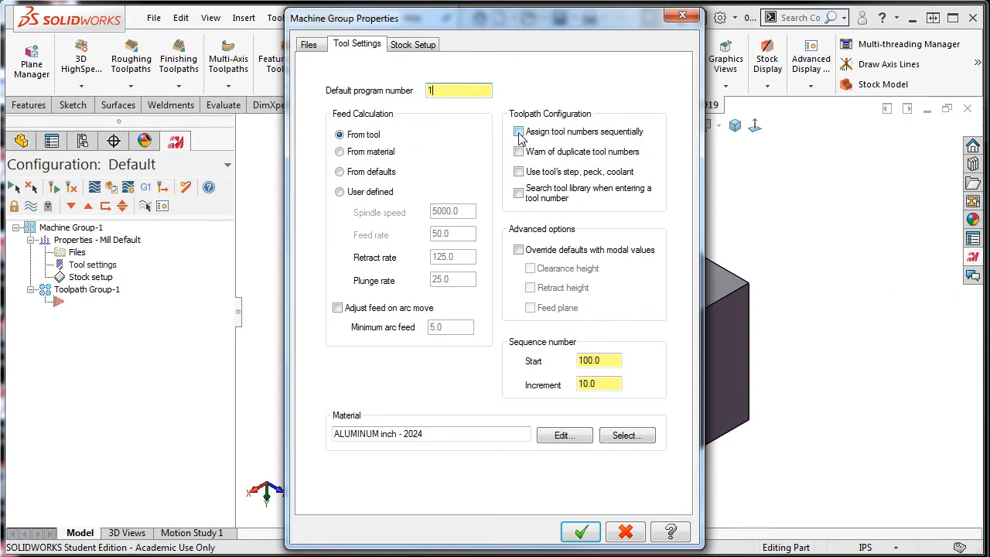
pyautogui.click(519, 151)
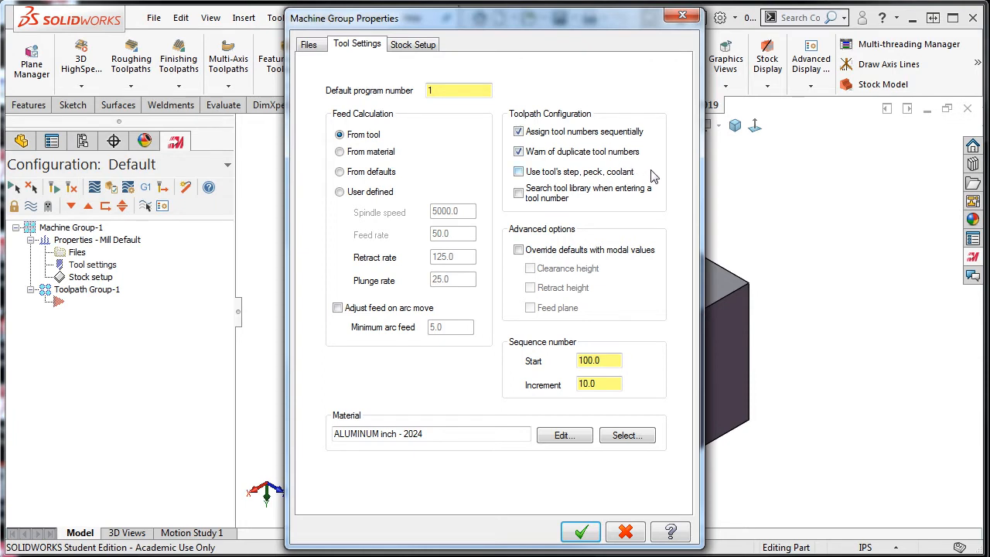
pyautogui.moveTo(618, 183)
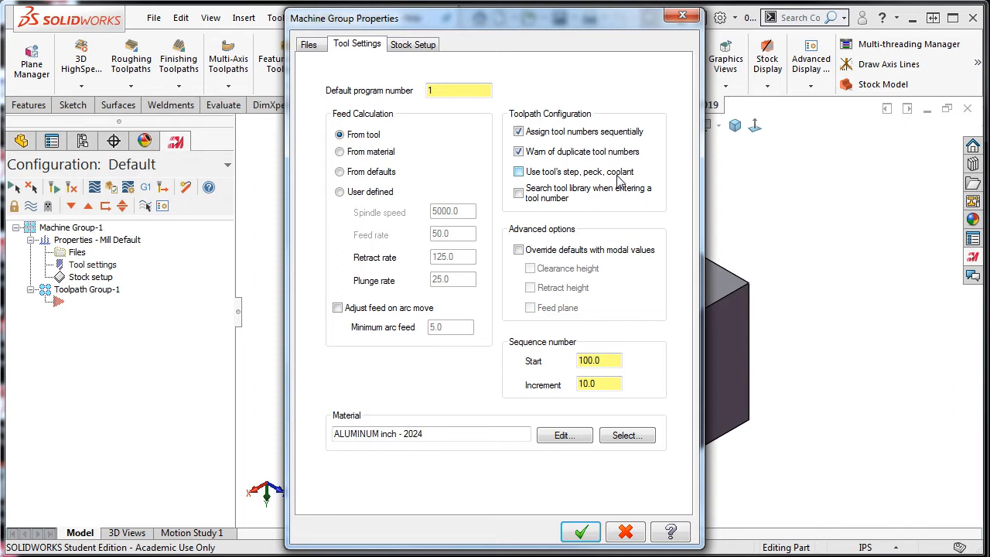
pyautogui.click(518, 172)
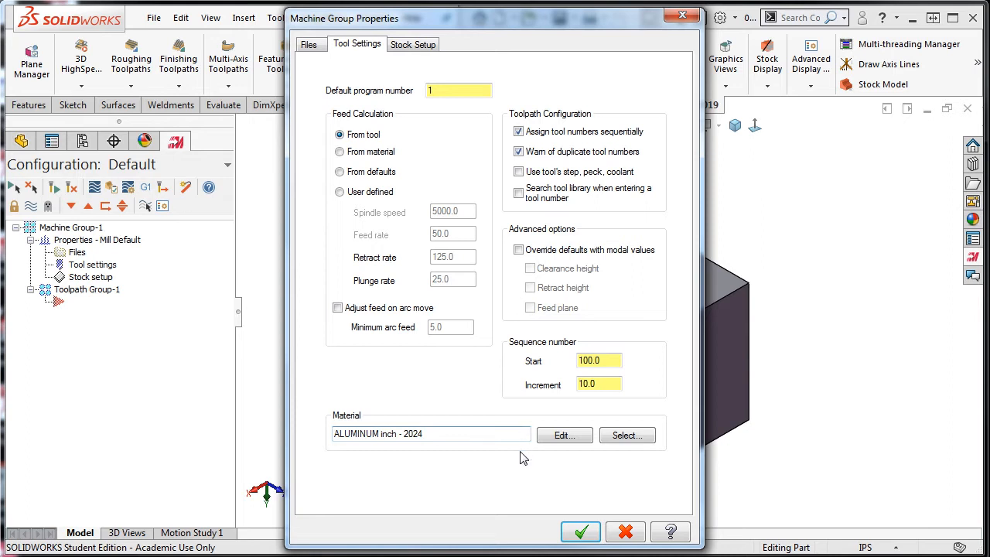
pyautogui.click(441, 434)
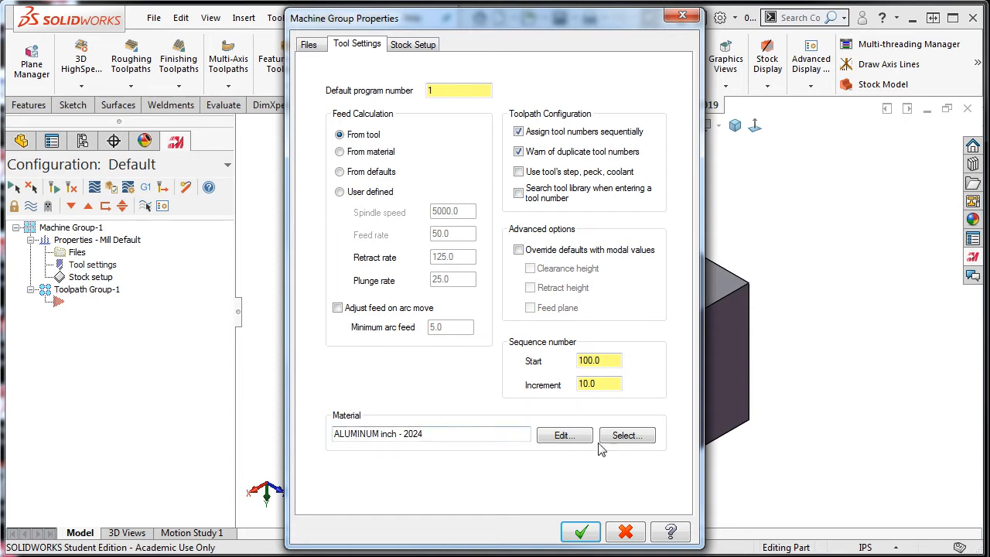
# Show the Material List with ALUMINUM inch - 2024 and expand its Source choices.
pyautogui.click(627, 434)
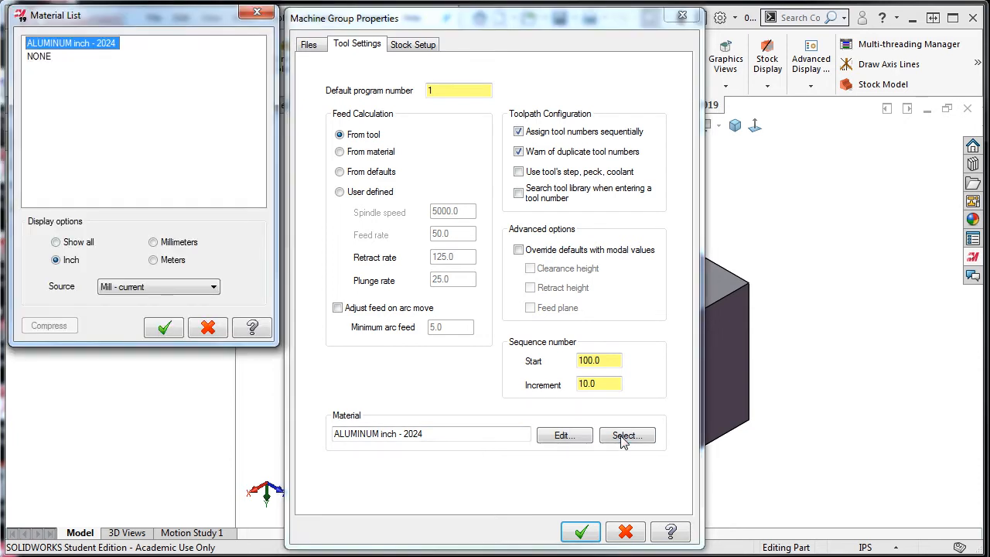
pyautogui.moveTo(260, 223)
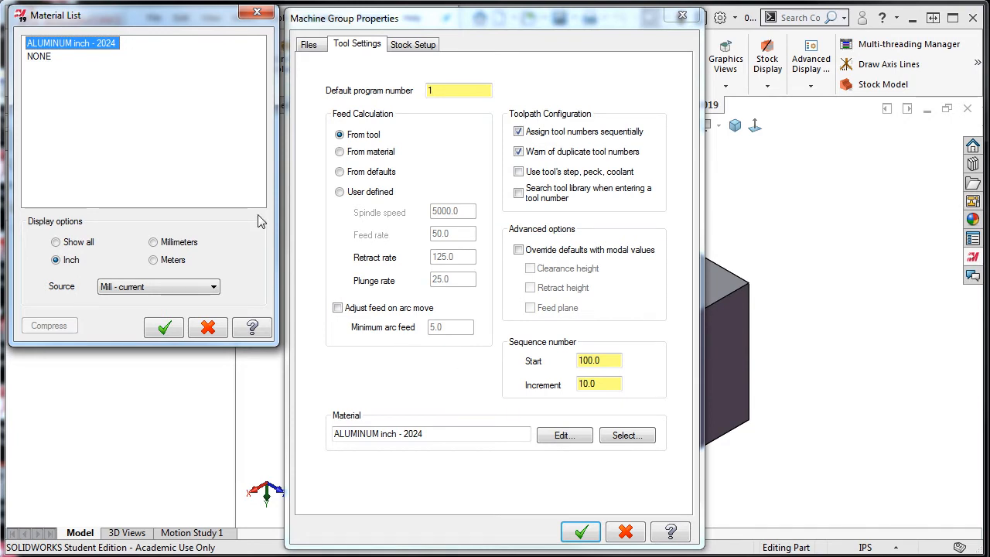
pyautogui.moveTo(185, 175)
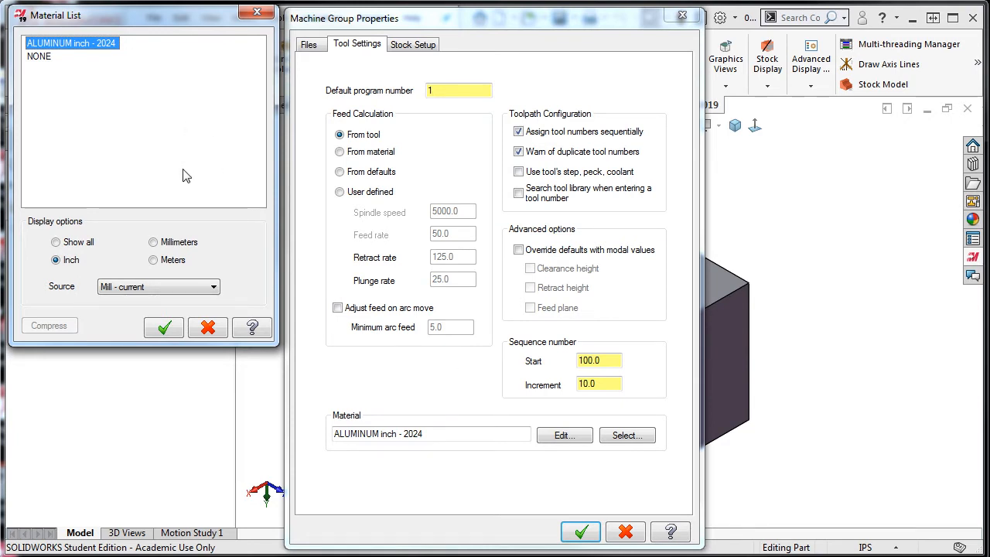
pyautogui.moveTo(142, 109)
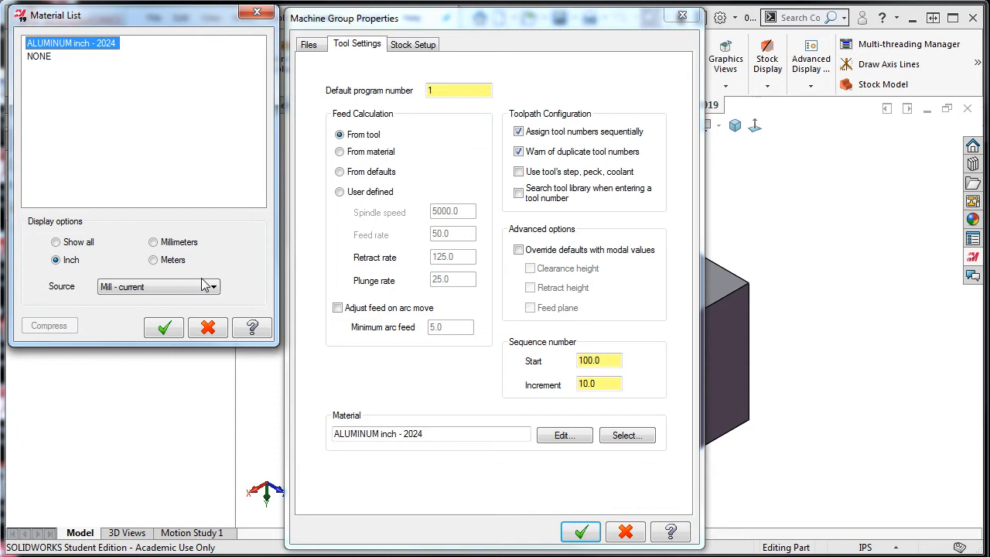
pyautogui.click(154, 286)
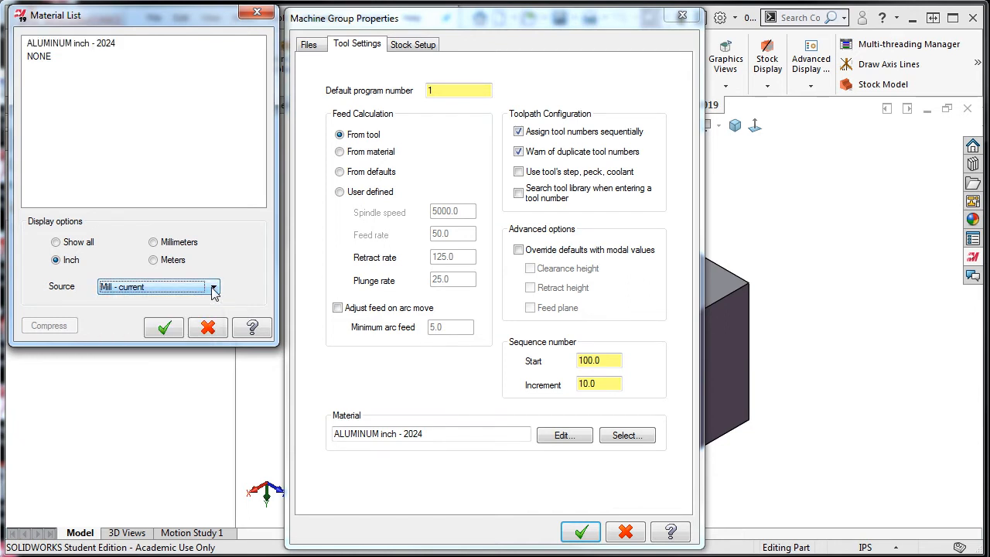
pyautogui.click(213, 287)
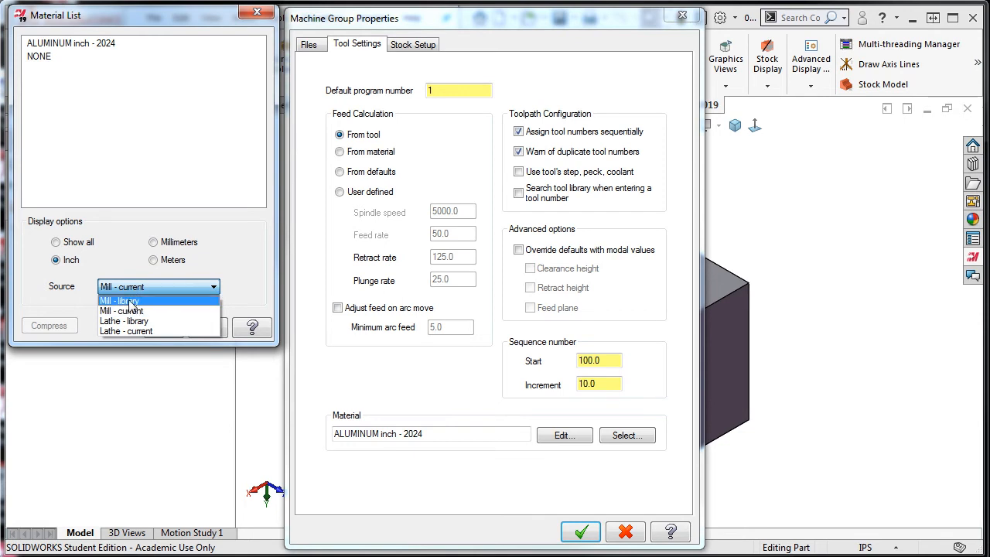
# Select STEEL inch - 1010 - 200 BHN from the Mill library and apply the tool settings.
pyautogui.click(121, 300)
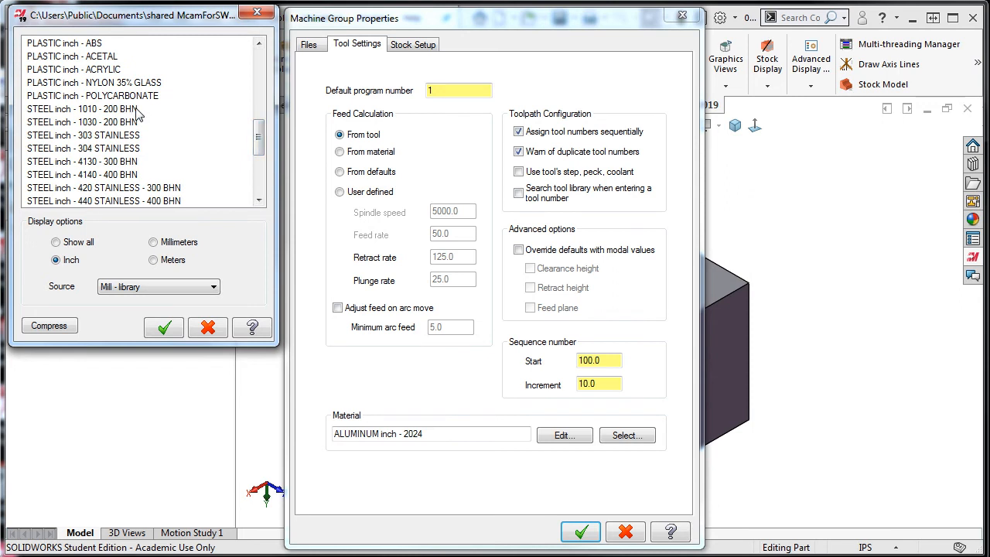
pyautogui.click(83, 109)
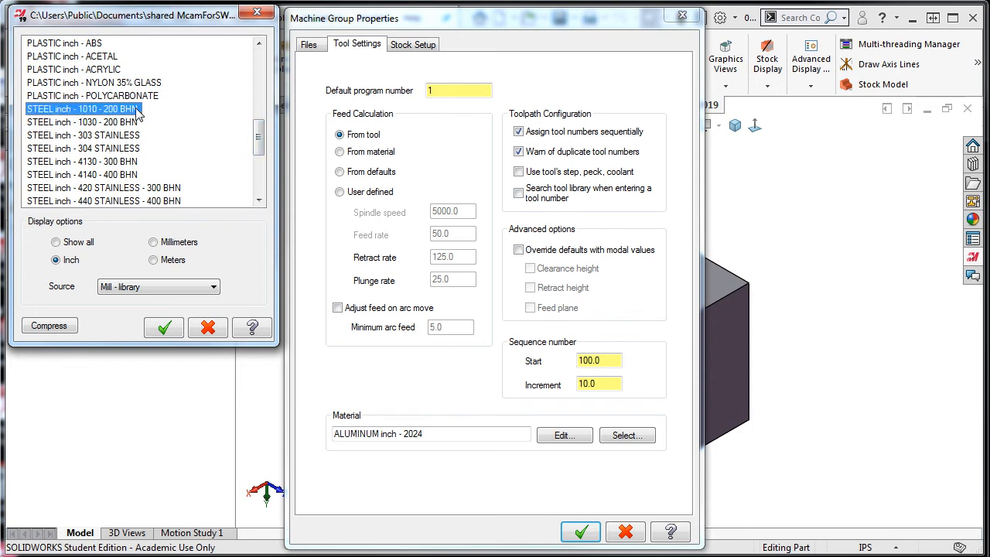
pyautogui.click(164, 325)
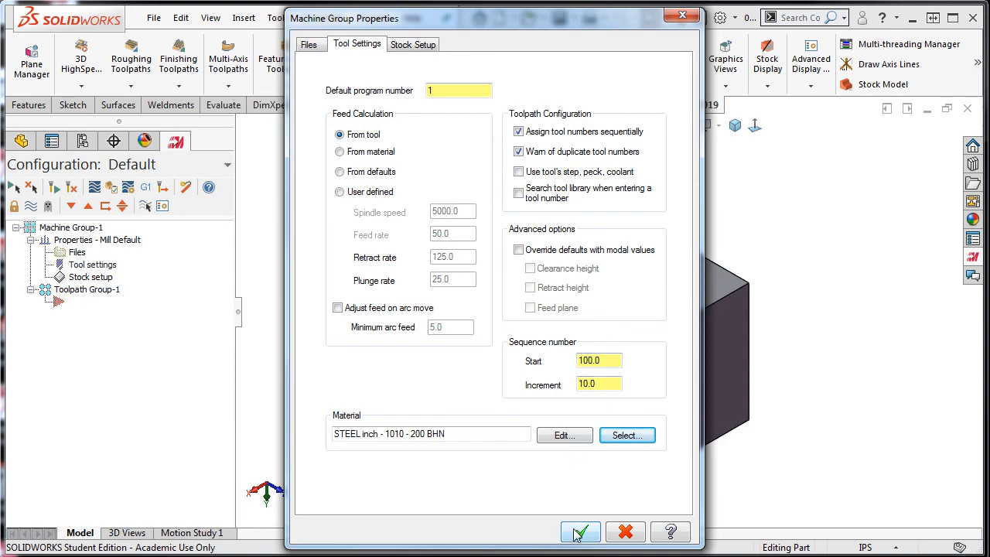
pyautogui.click(579, 533)
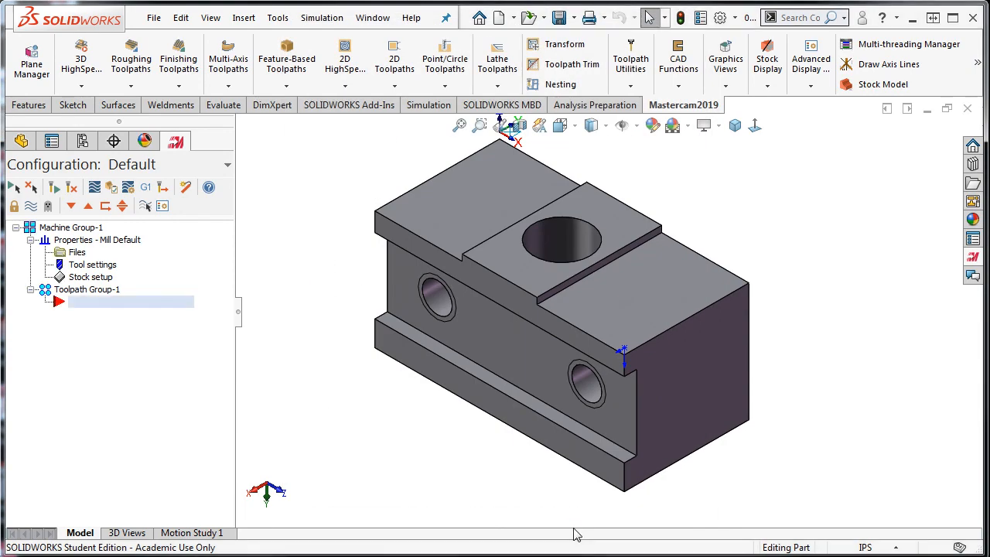